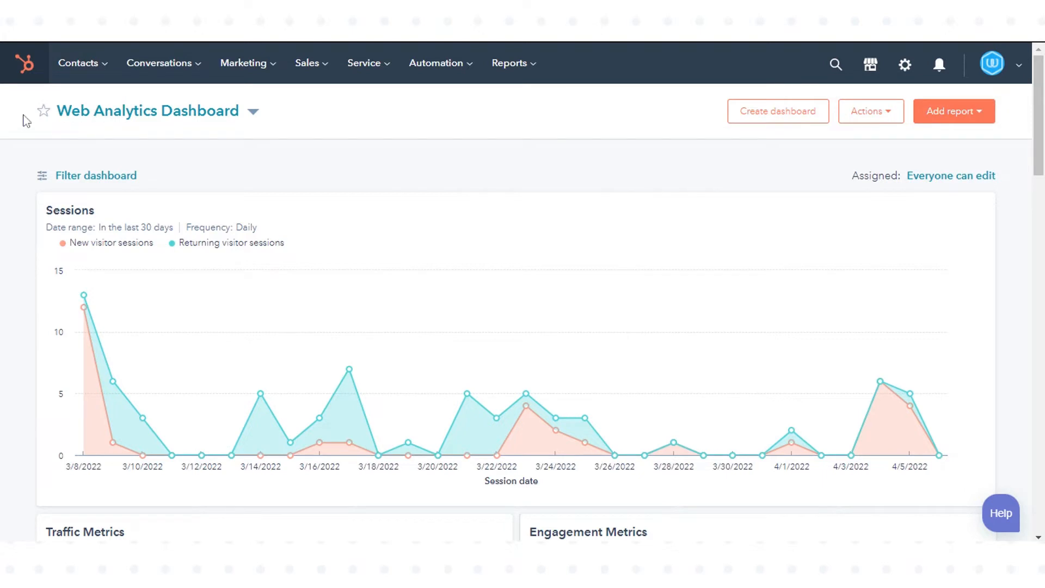
click(77, 62)
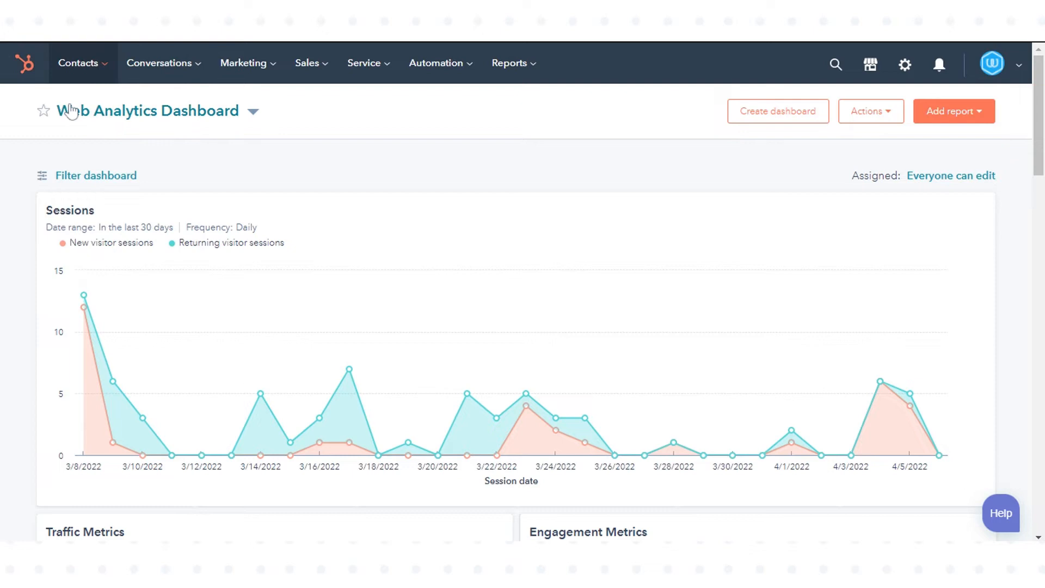
click(78, 63)
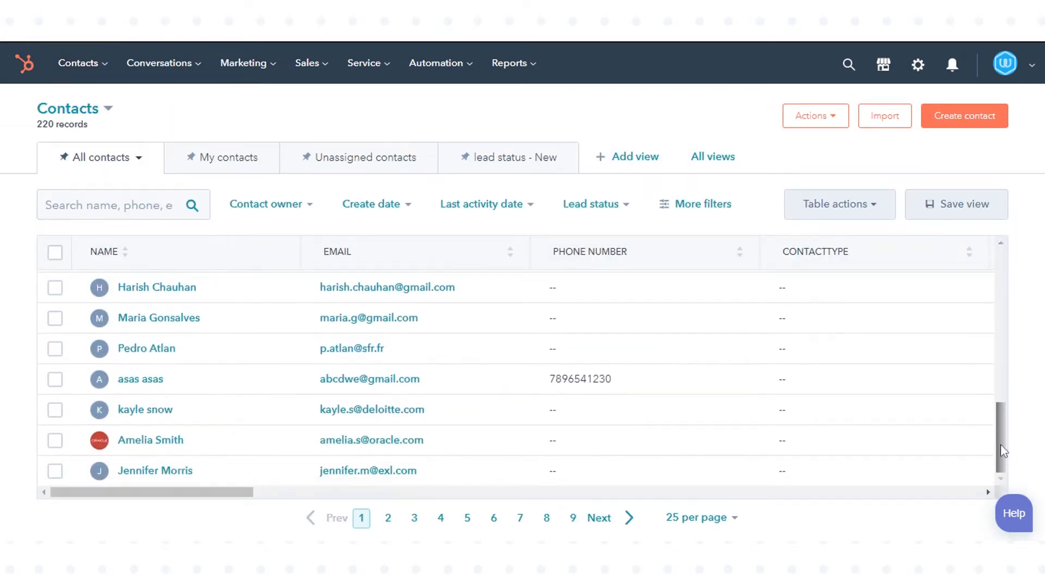
mouse_move(135, 447)
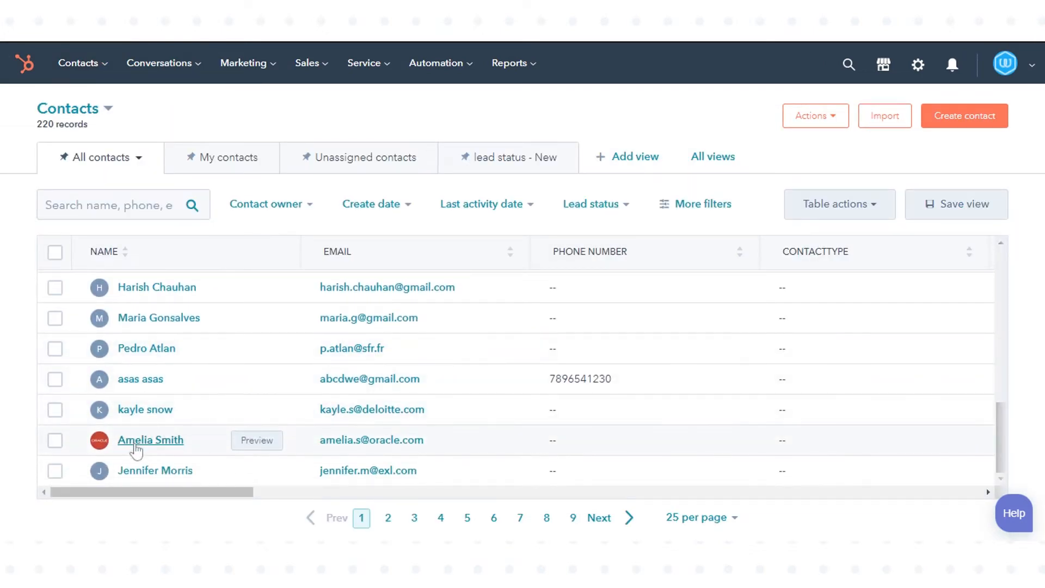
click(150, 439)
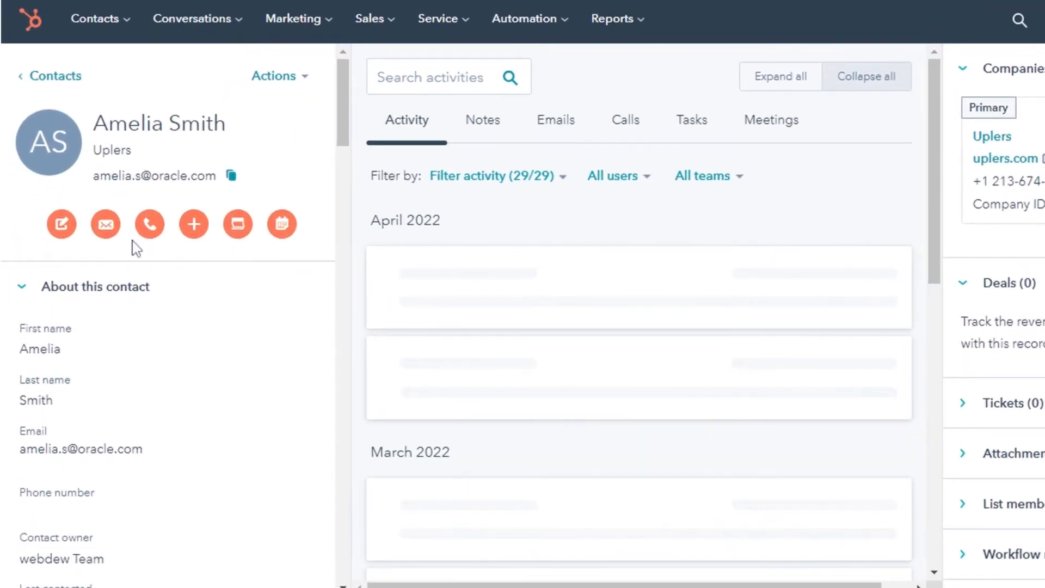
click(104, 223)
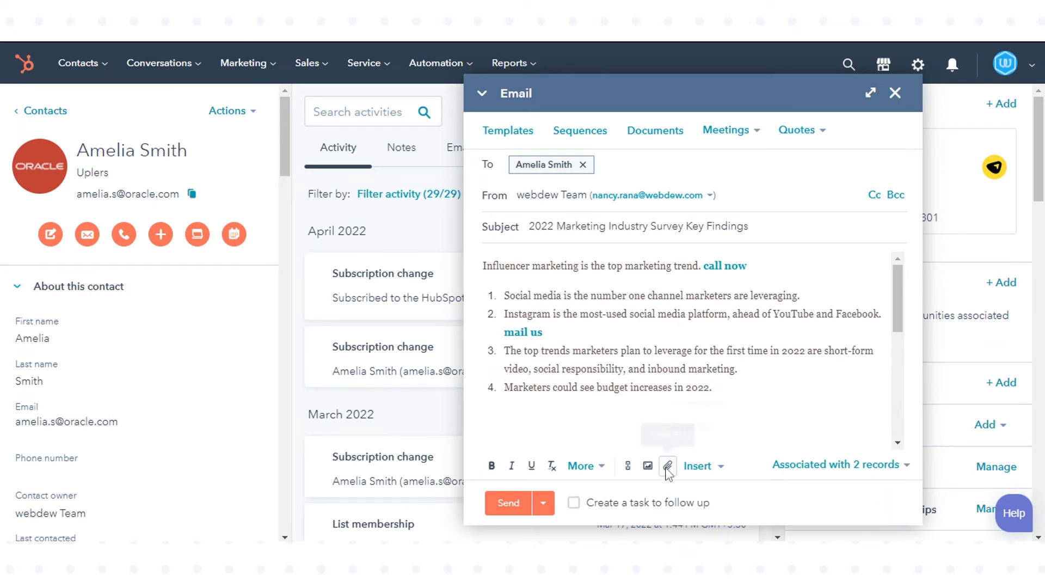
click(667, 466)
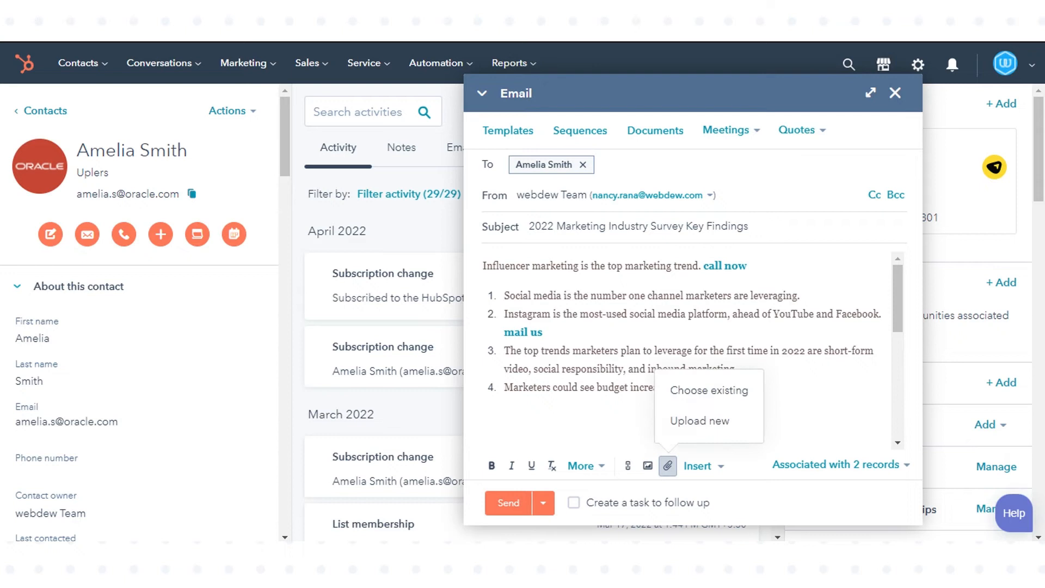
click(709, 390)
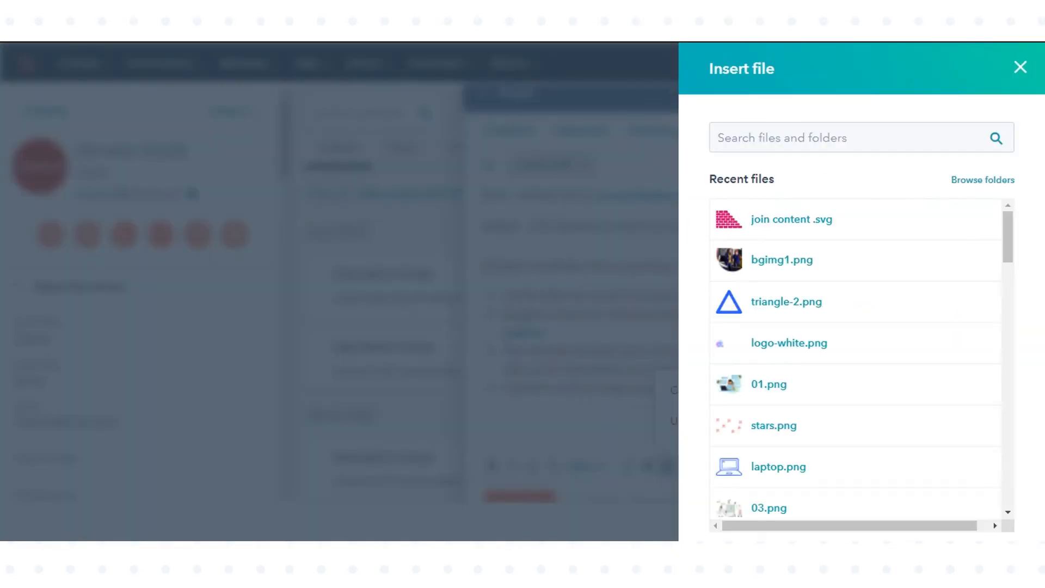
mouse_move(778, 466)
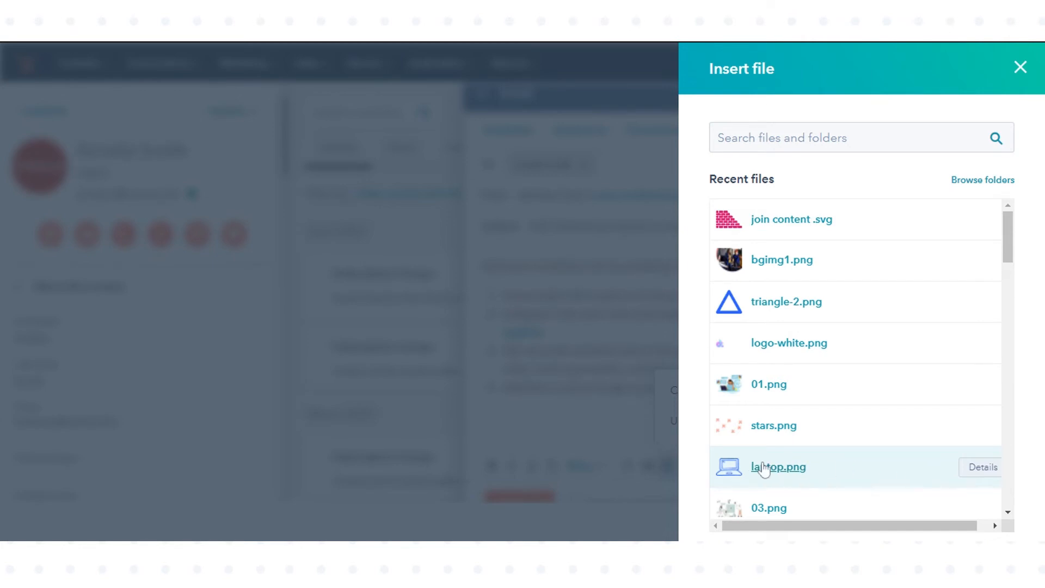
Attach laptop.png from Recent files to the email draft.
click(778, 467)
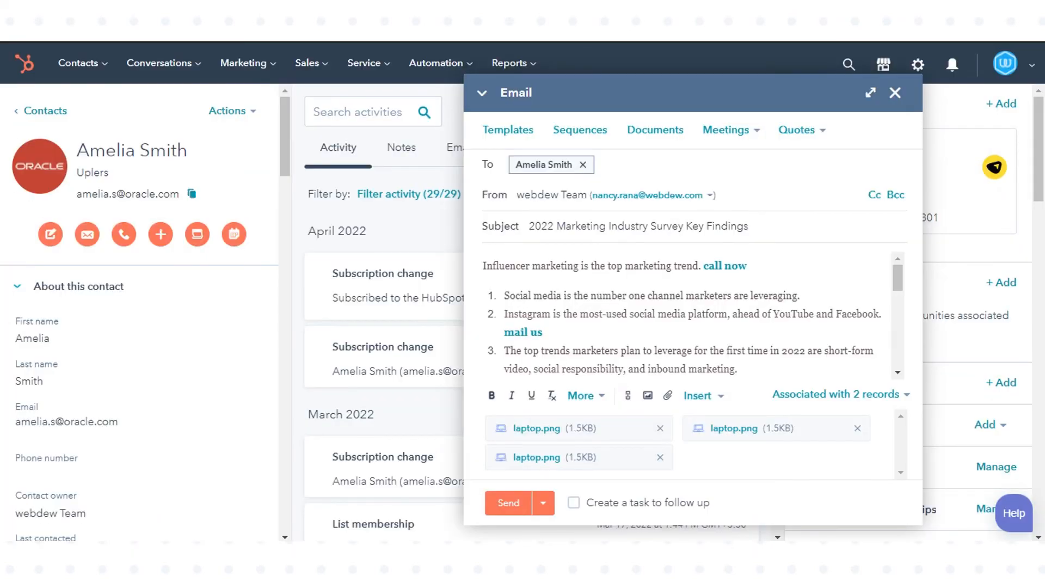